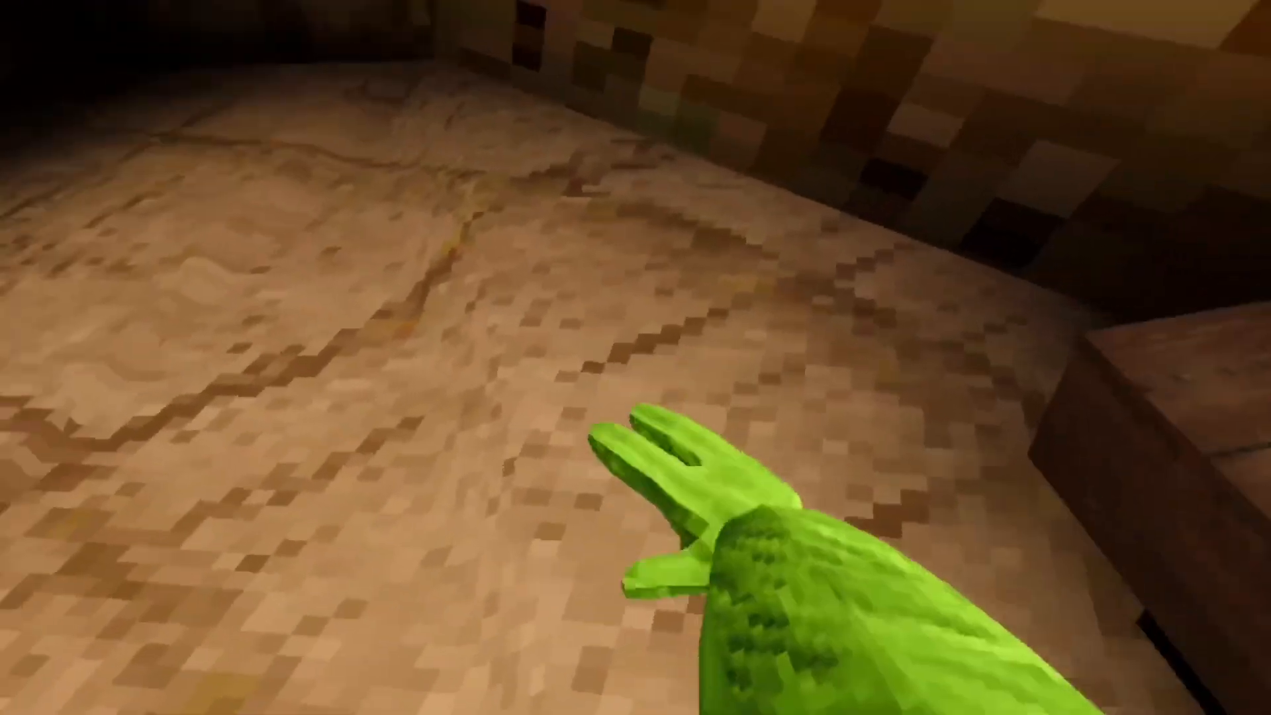
mouse_move(636, 357)
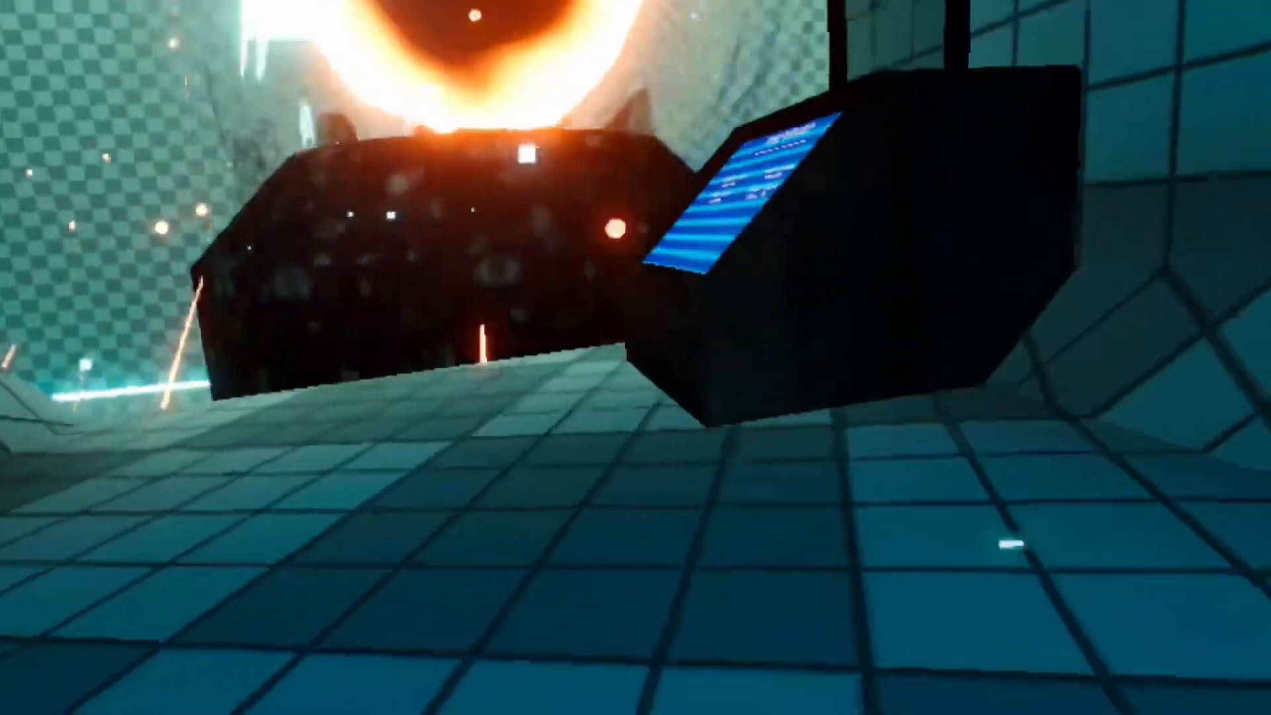
mouse_move(635, 358)
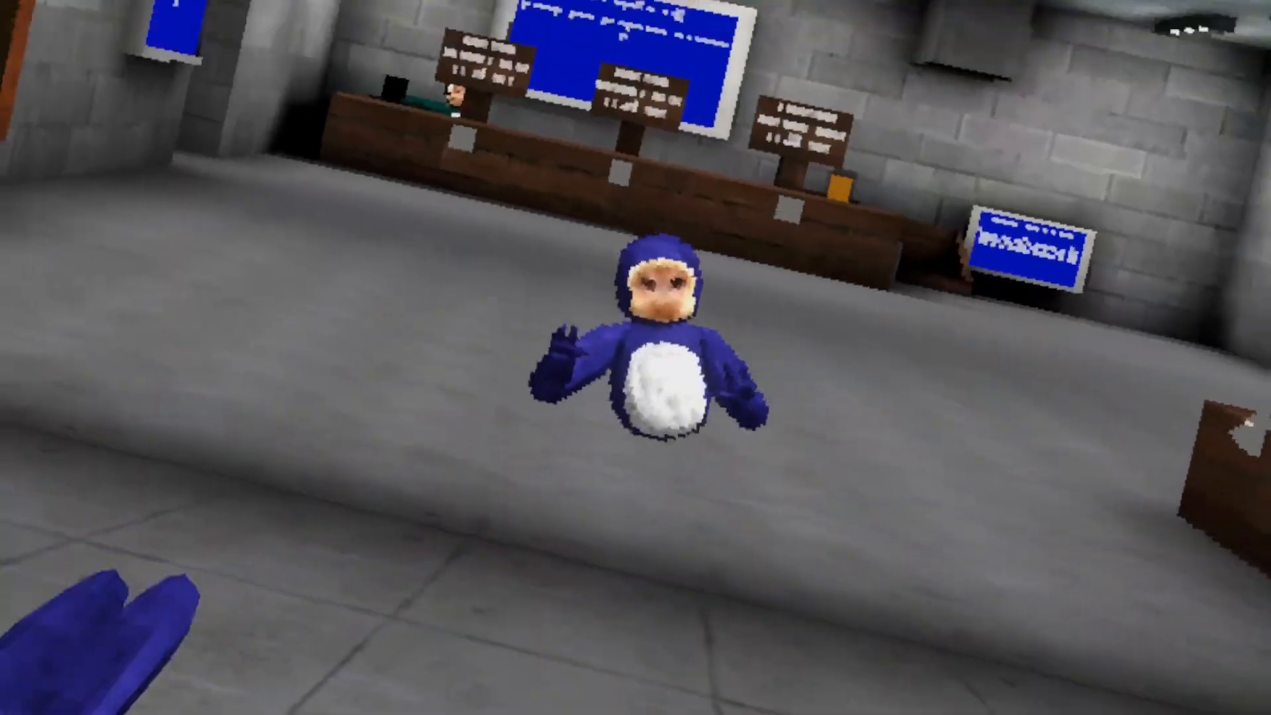
mouse_move(635, 357)
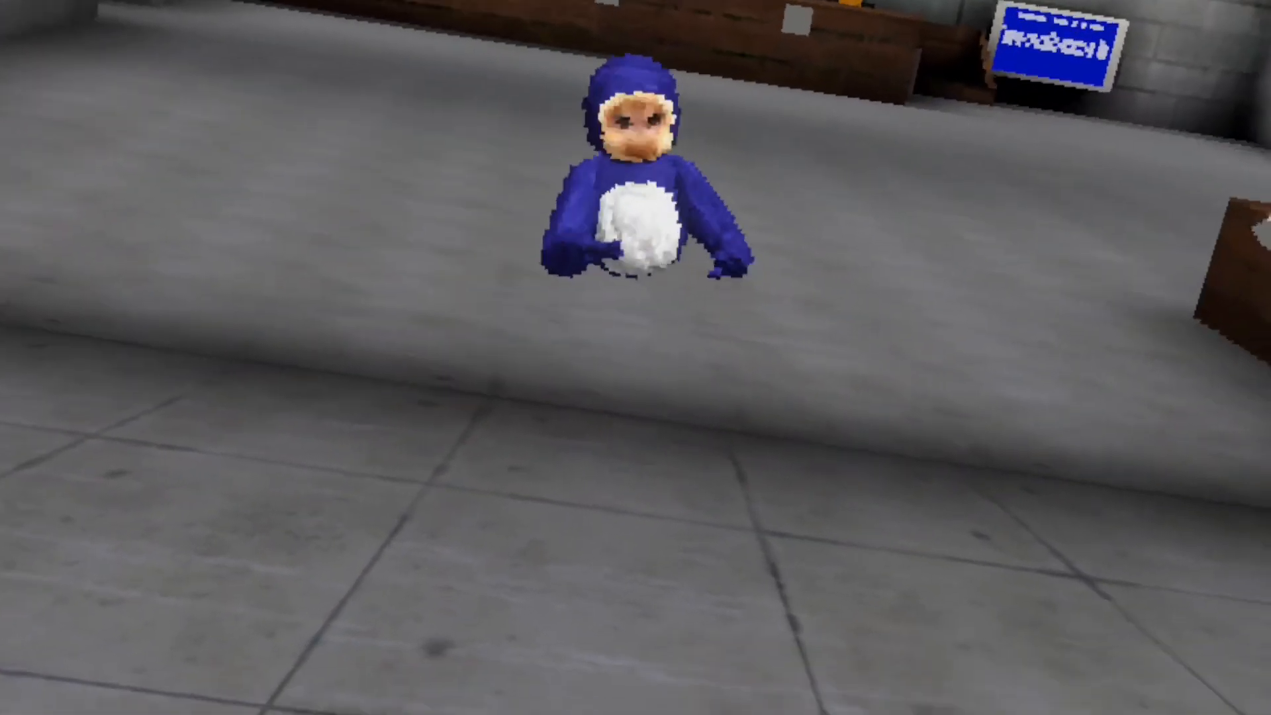
mouse_move(635, 358)
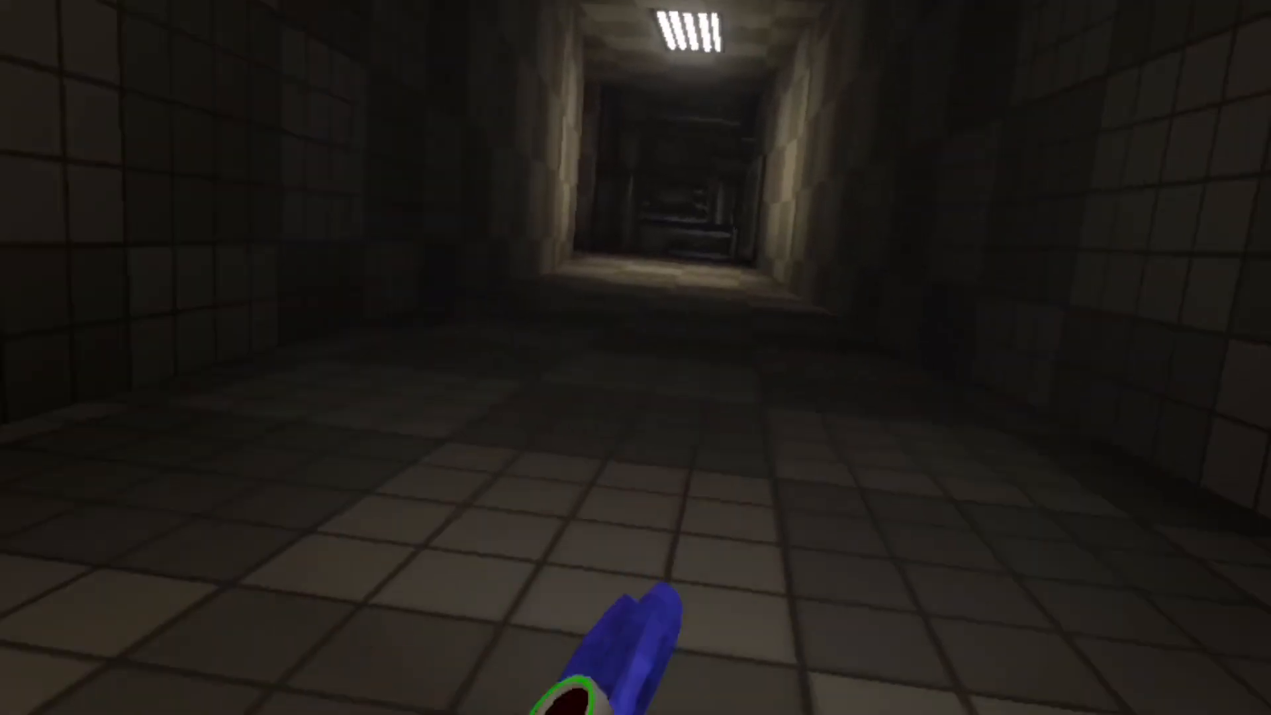
key("w")
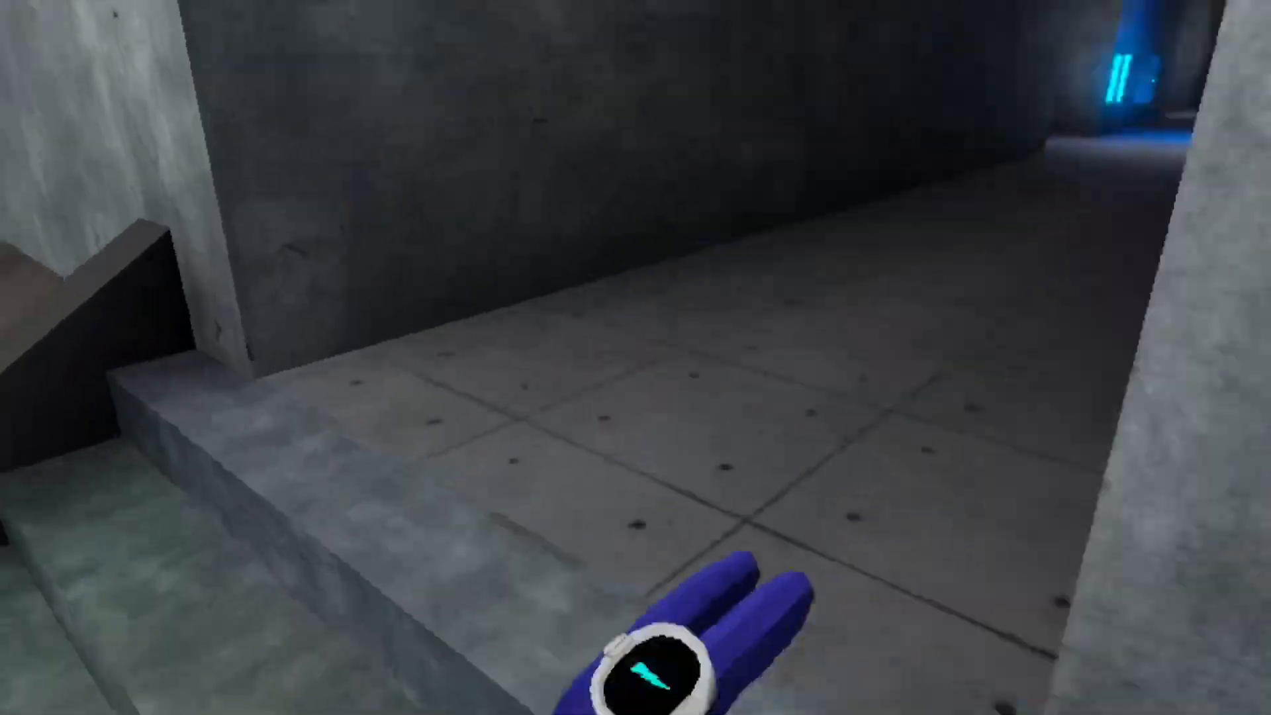
mouse_move(635, 357)
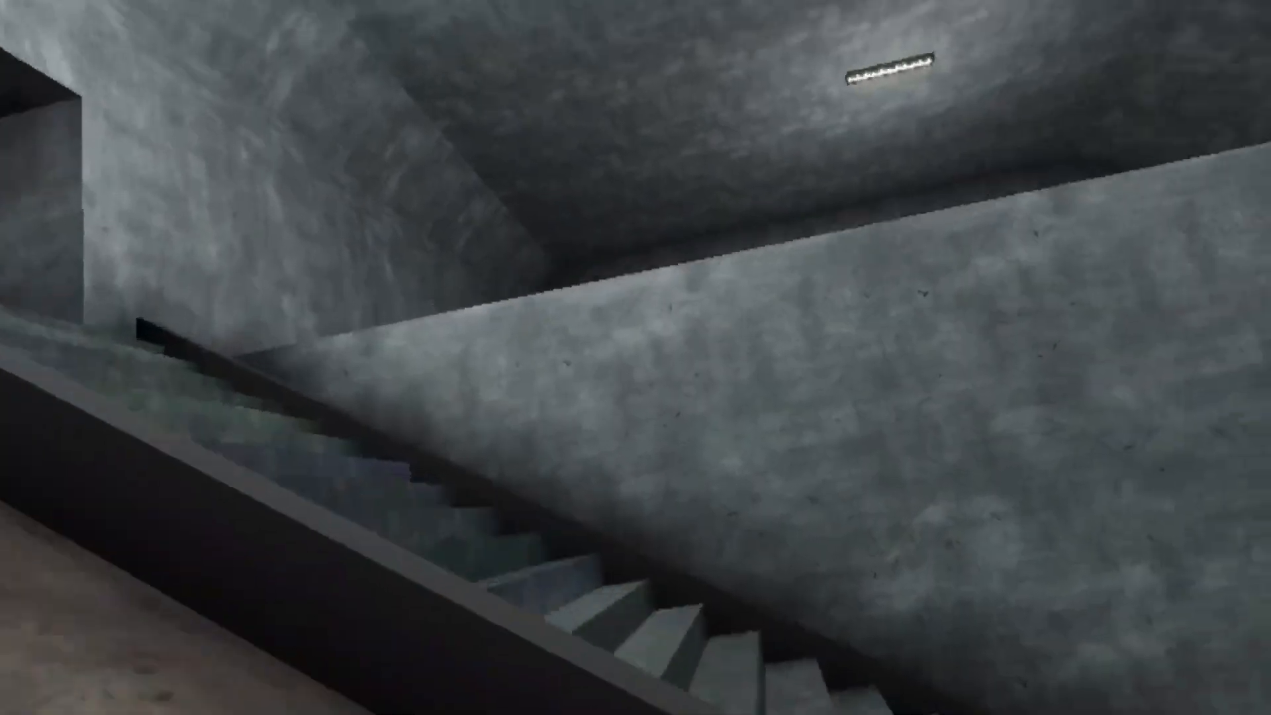
mouse_move(636, 357)
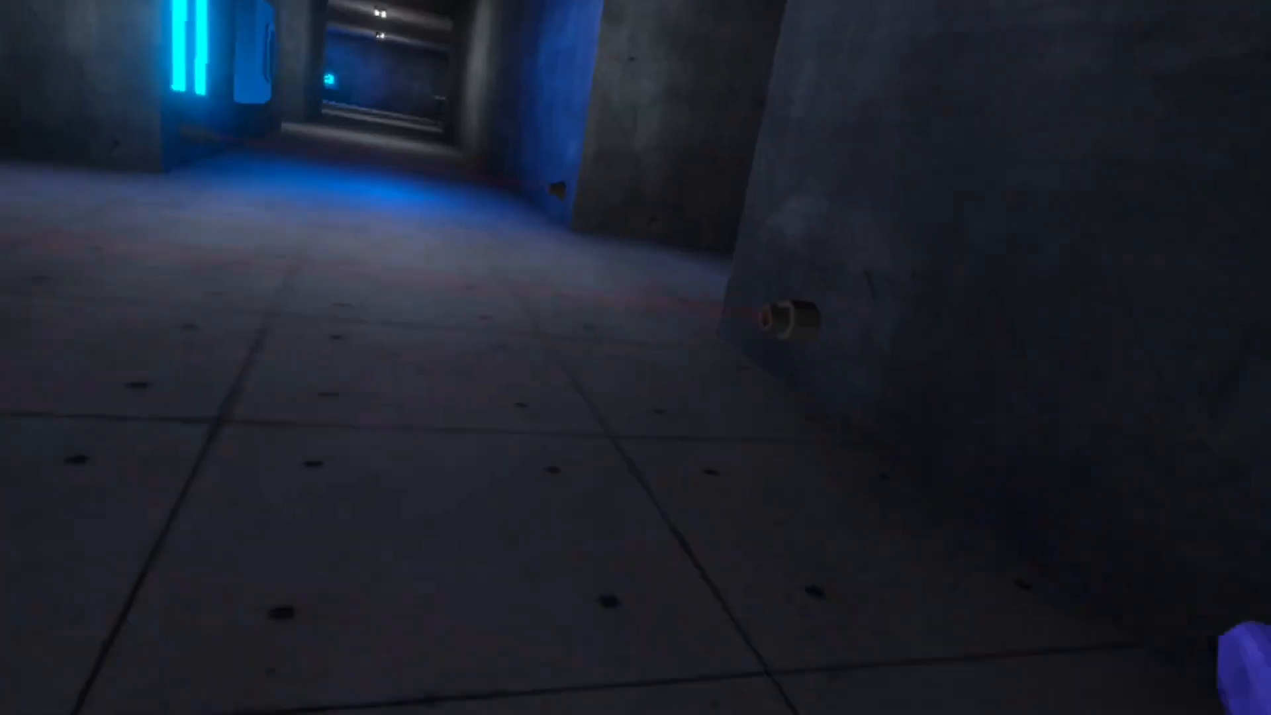